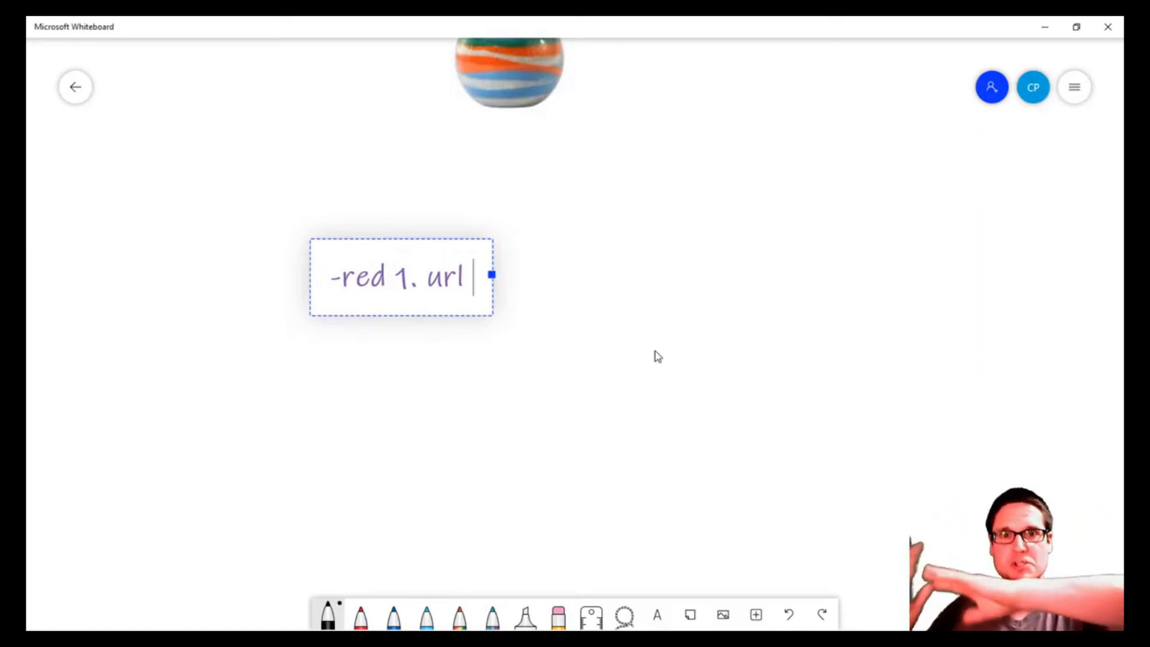
mouse_move(602, 56)
text(yellow- 2. Title)
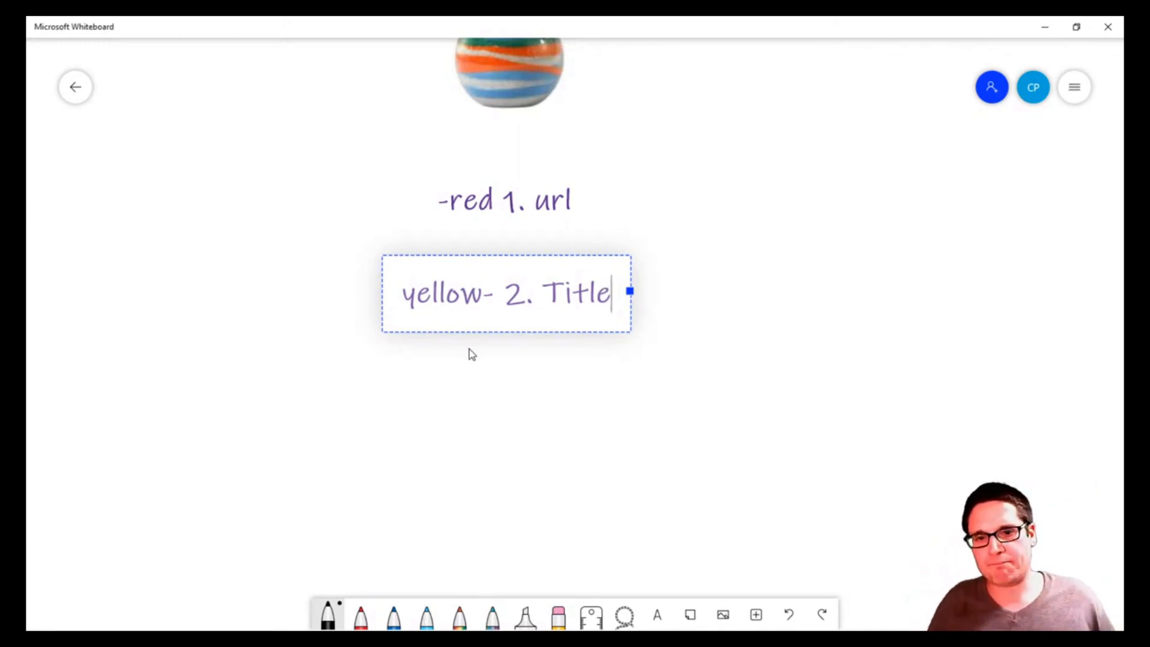
text(purple - 3.)
text(<p> how many words , o)
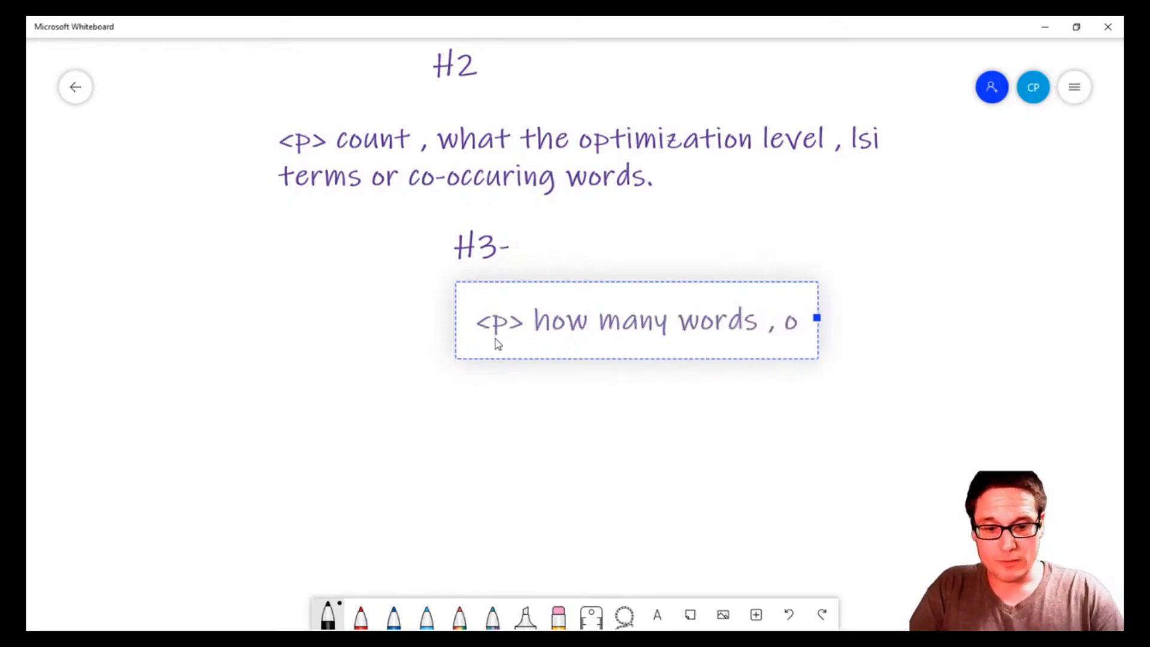
text(co-occuring , exact)
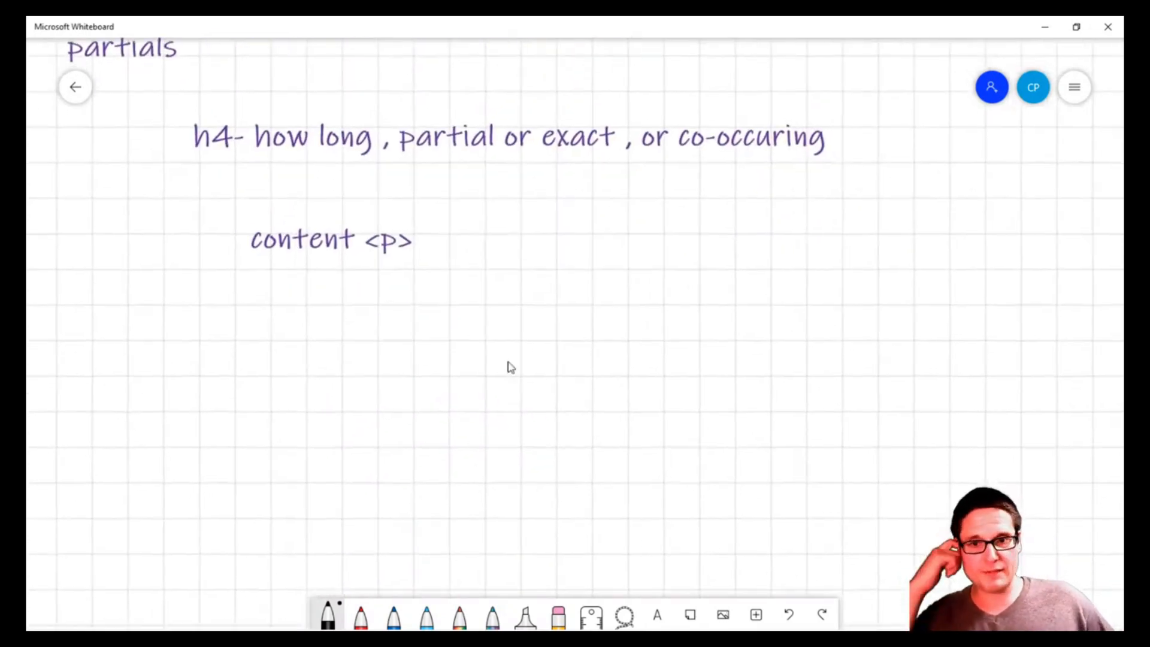
mouse_move(311, 332)
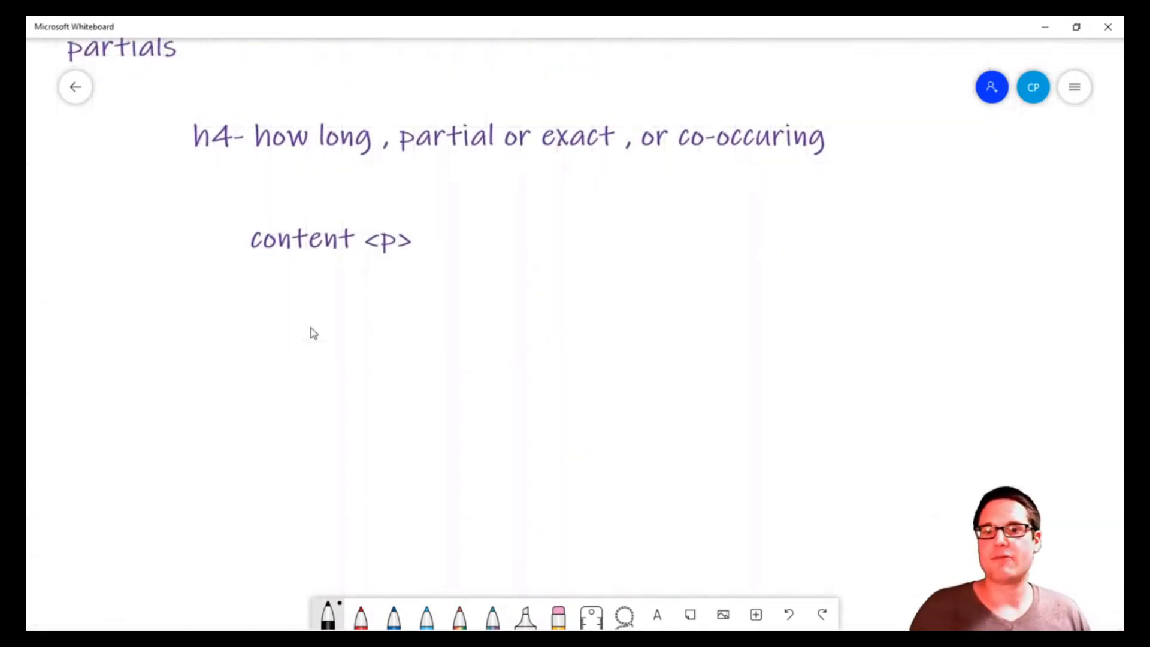